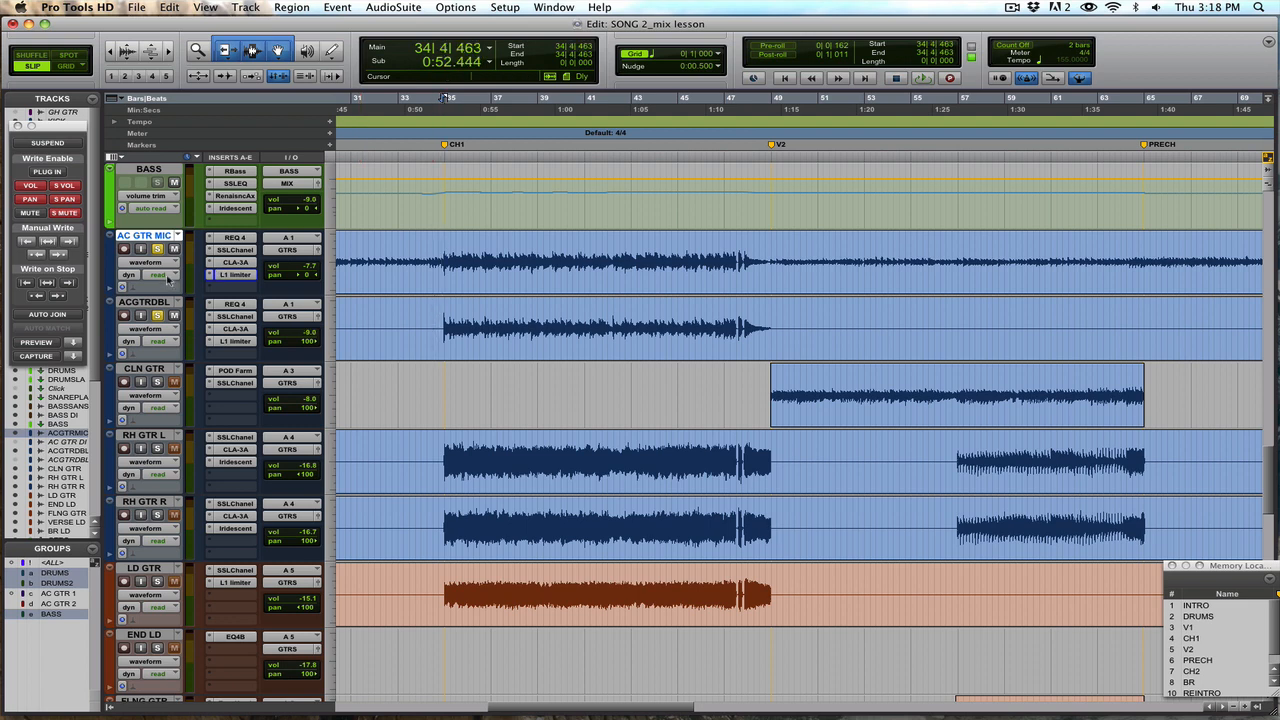
# Play the mix from the chorus and open the CLA-3A compressor on AC GTR MIC
pyautogui.click(157, 249)
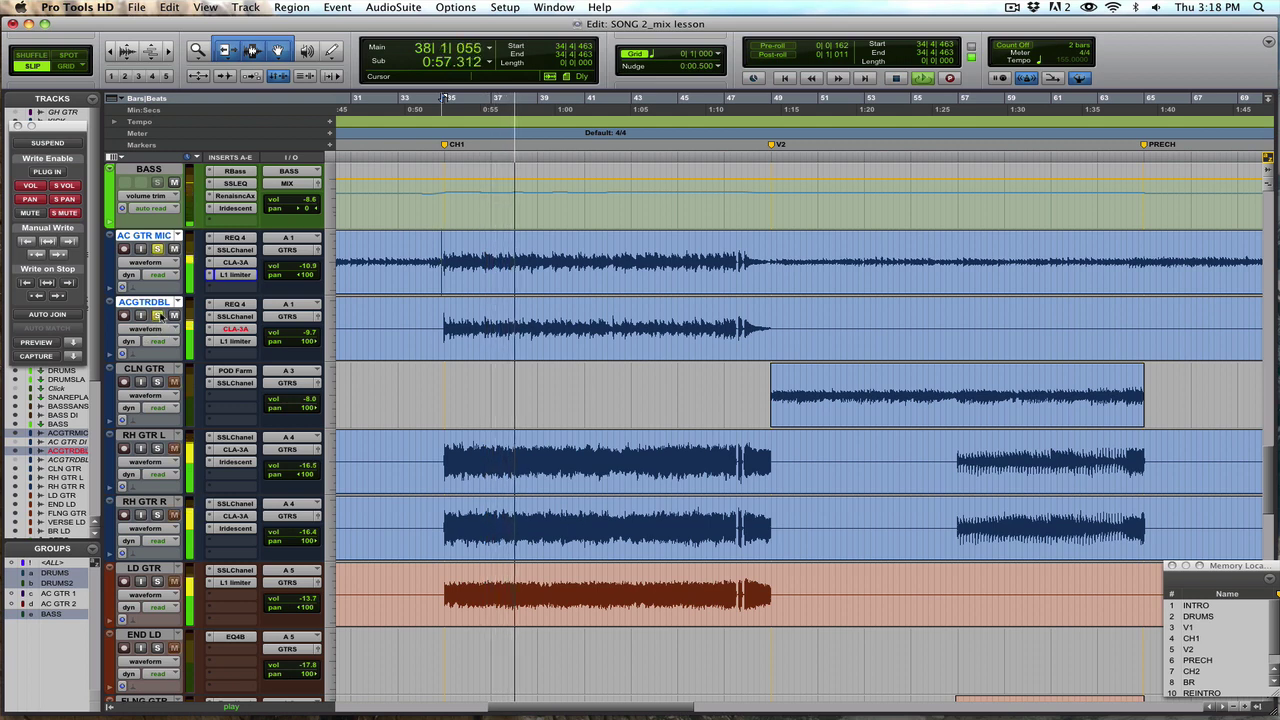
pyautogui.moveTo(235, 304)
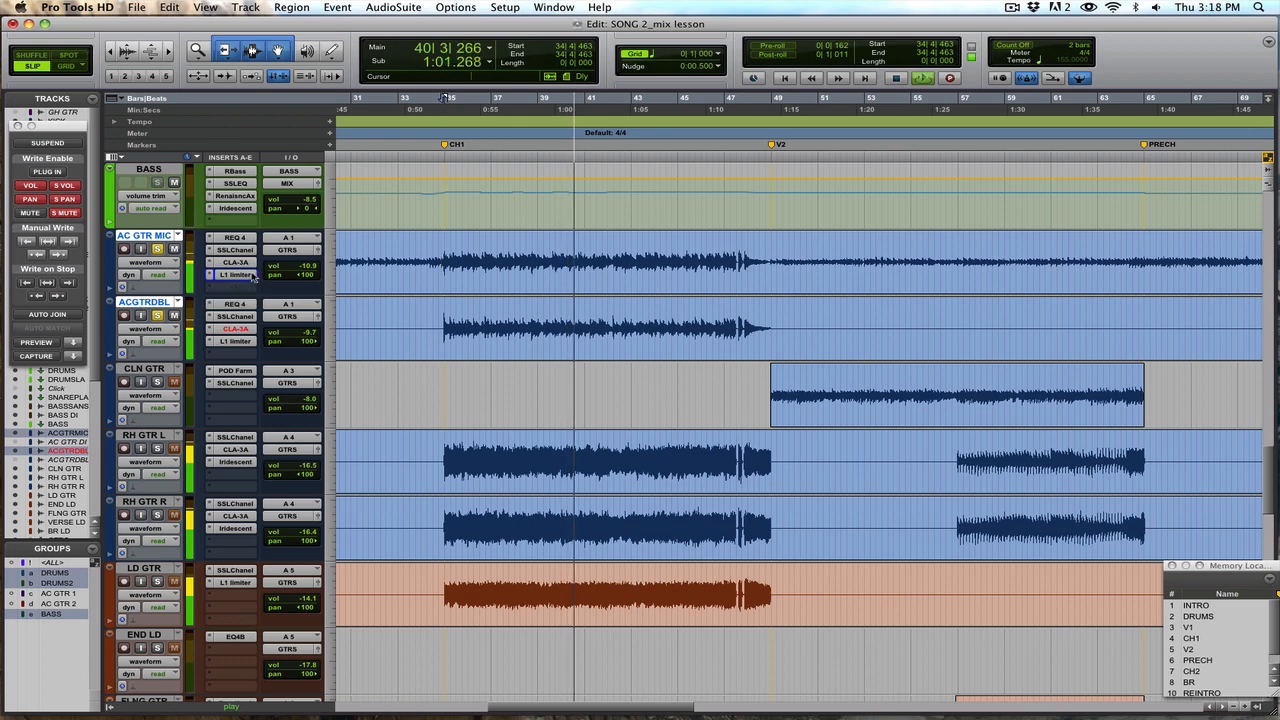
pyautogui.click(234, 249)
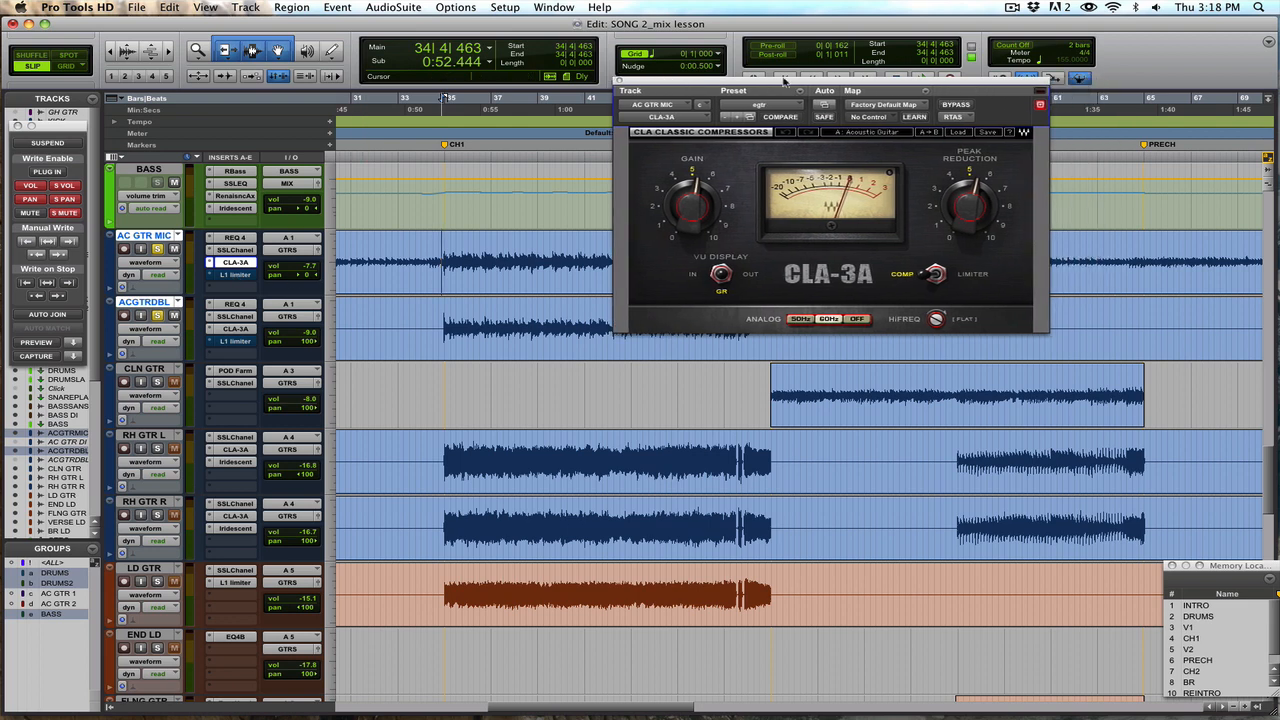
pyautogui.moveTo(888, 146)
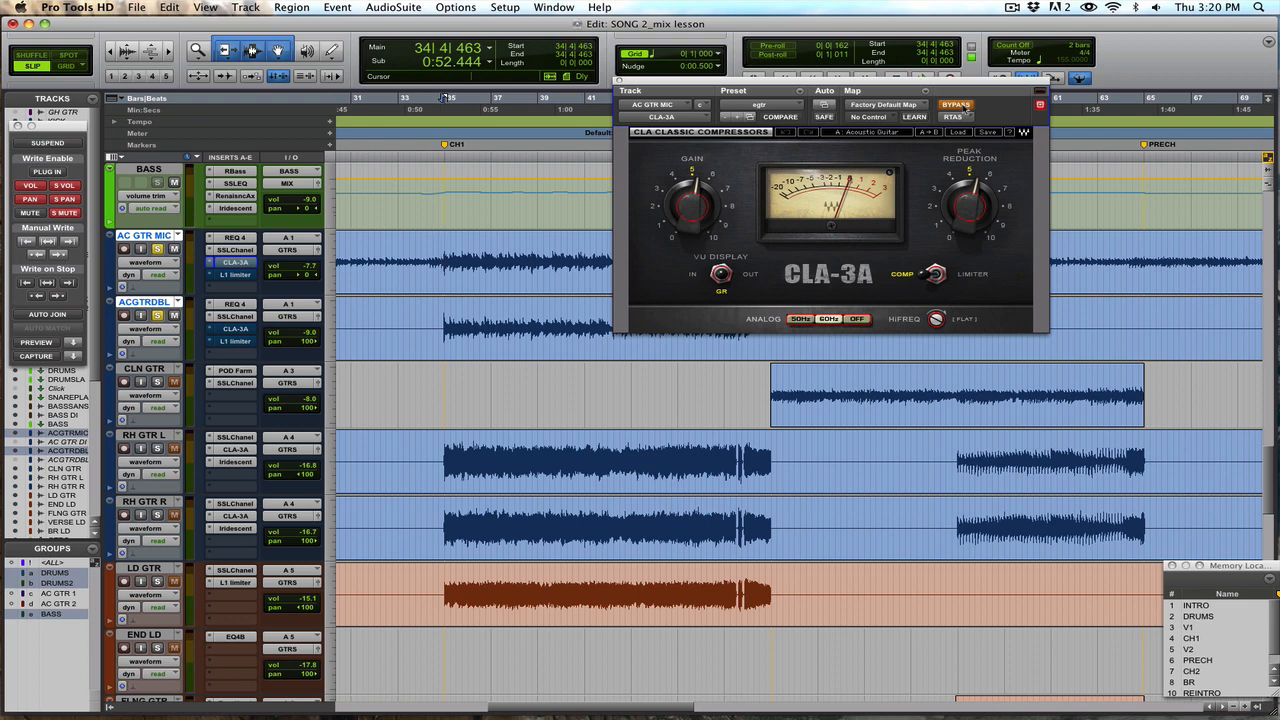
# During playback, toggle the CLA-3A bypass to compare, ending with the compressor engaged
pyautogui.press('space')
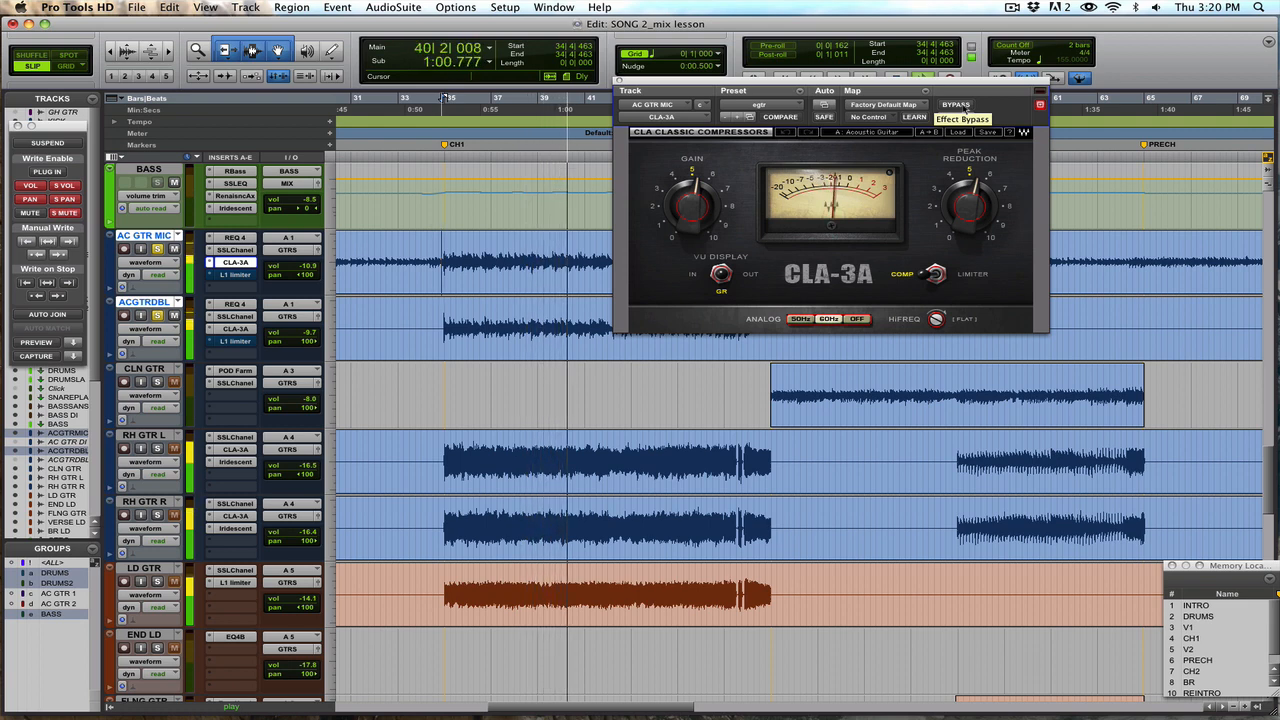
pyautogui.click(955, 104)
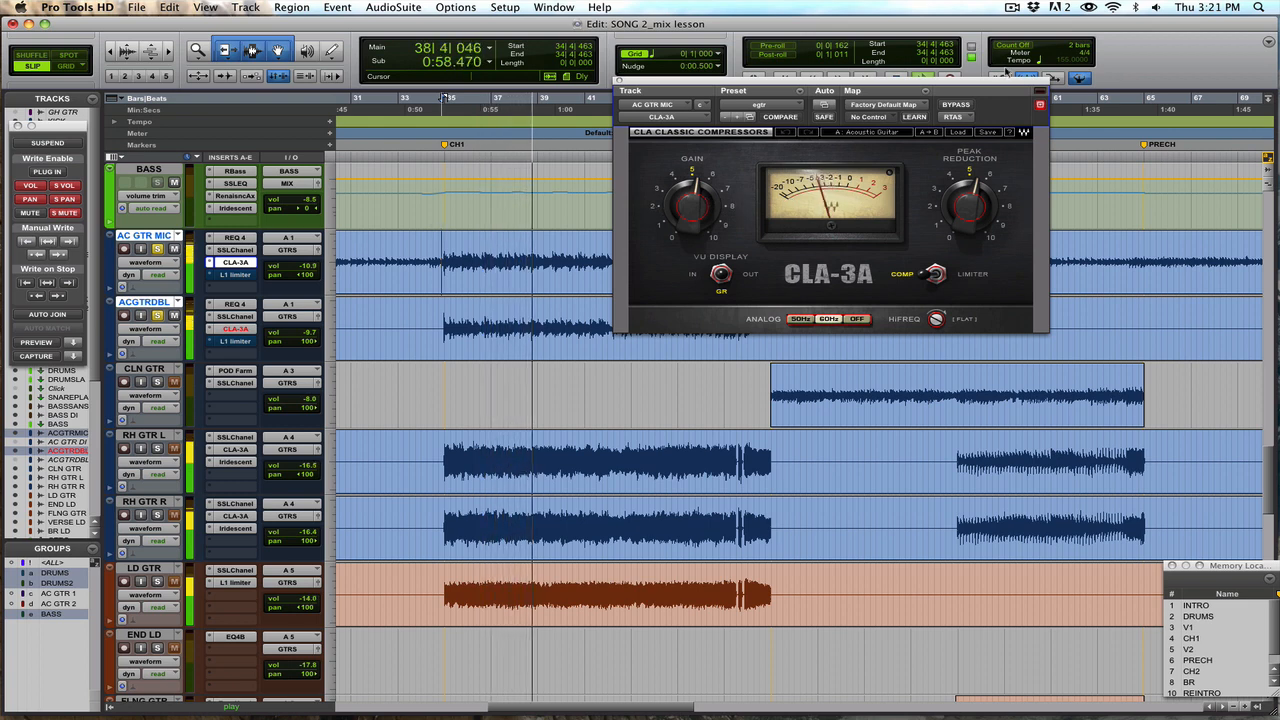
pyautogui.click(956, 104)
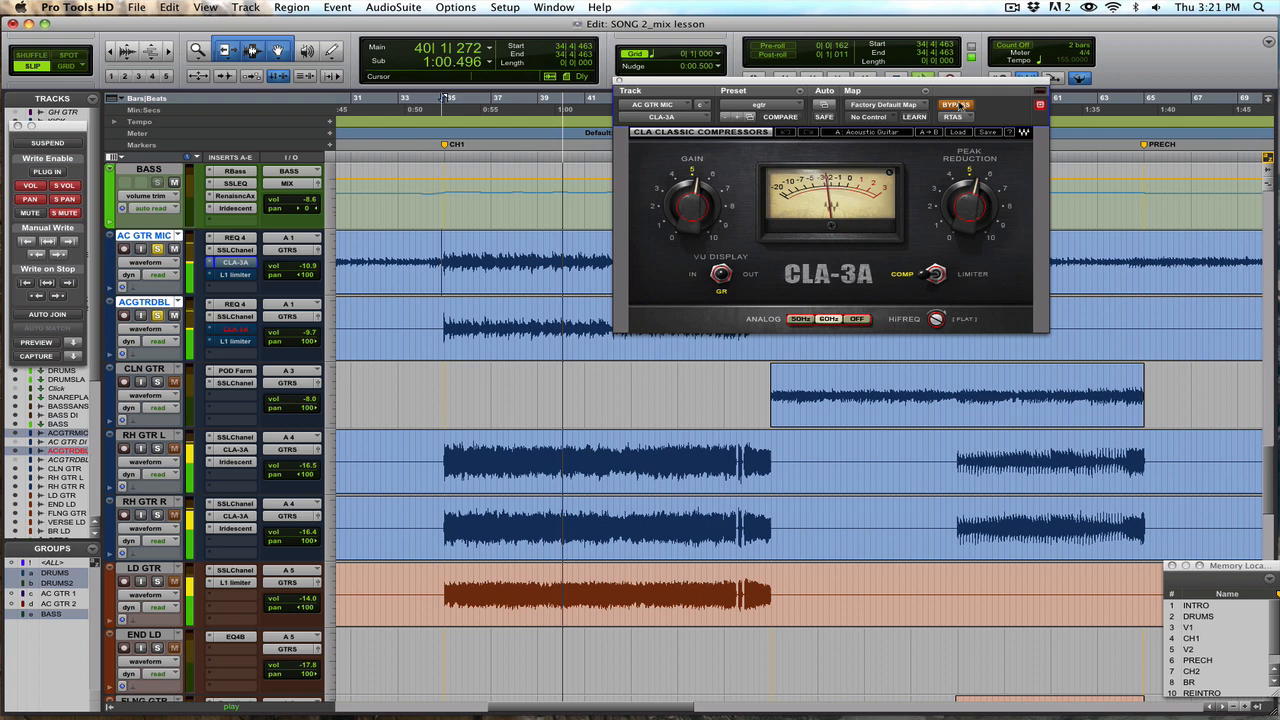
pyautogui.click(955, 104)
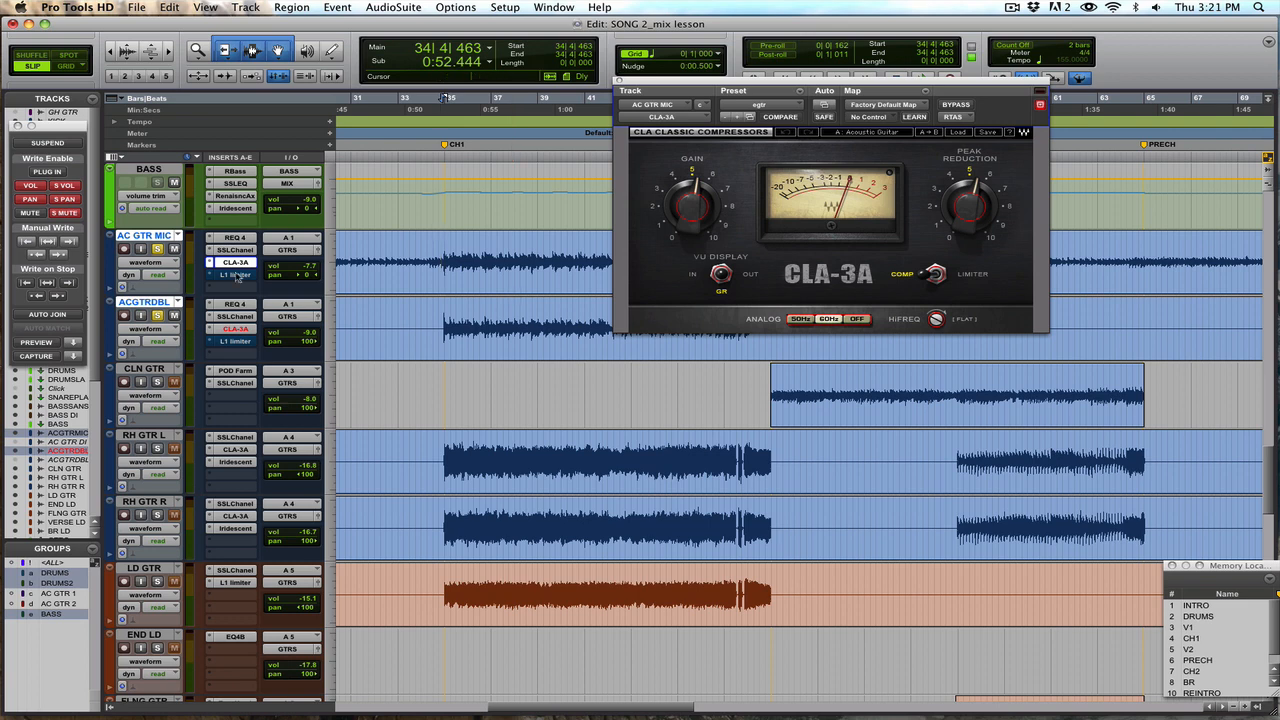
# Open the L1 limiter on AC GTR MIC and toggle its bypass for comparison
pyautogui.click(235, 274)
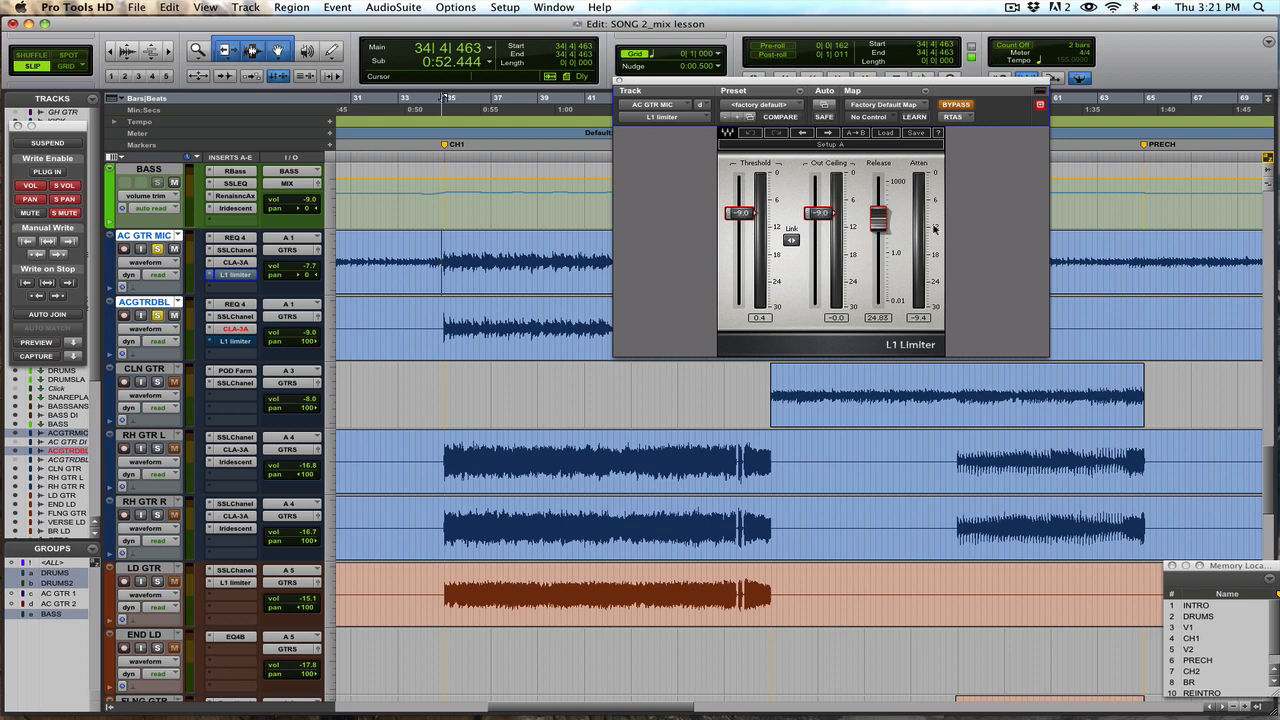
pyautogui.moveTo(658, 313)
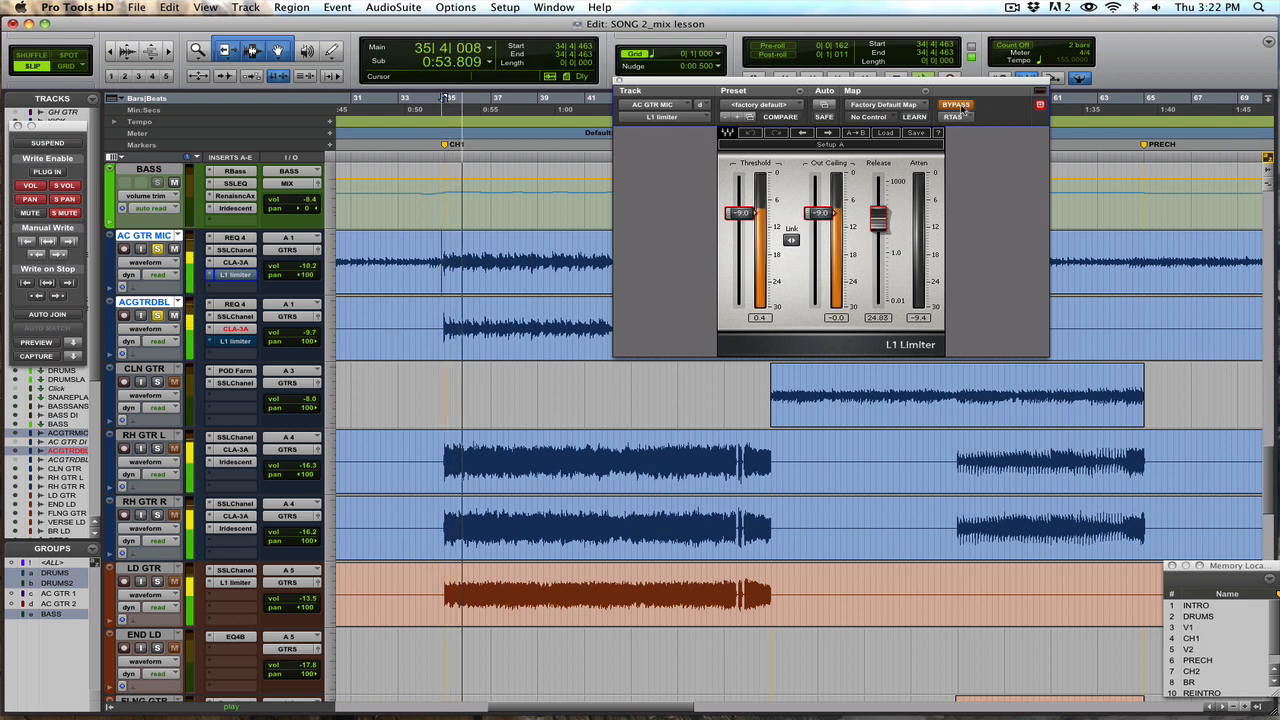
pyautogui.moveTo(955, 105)
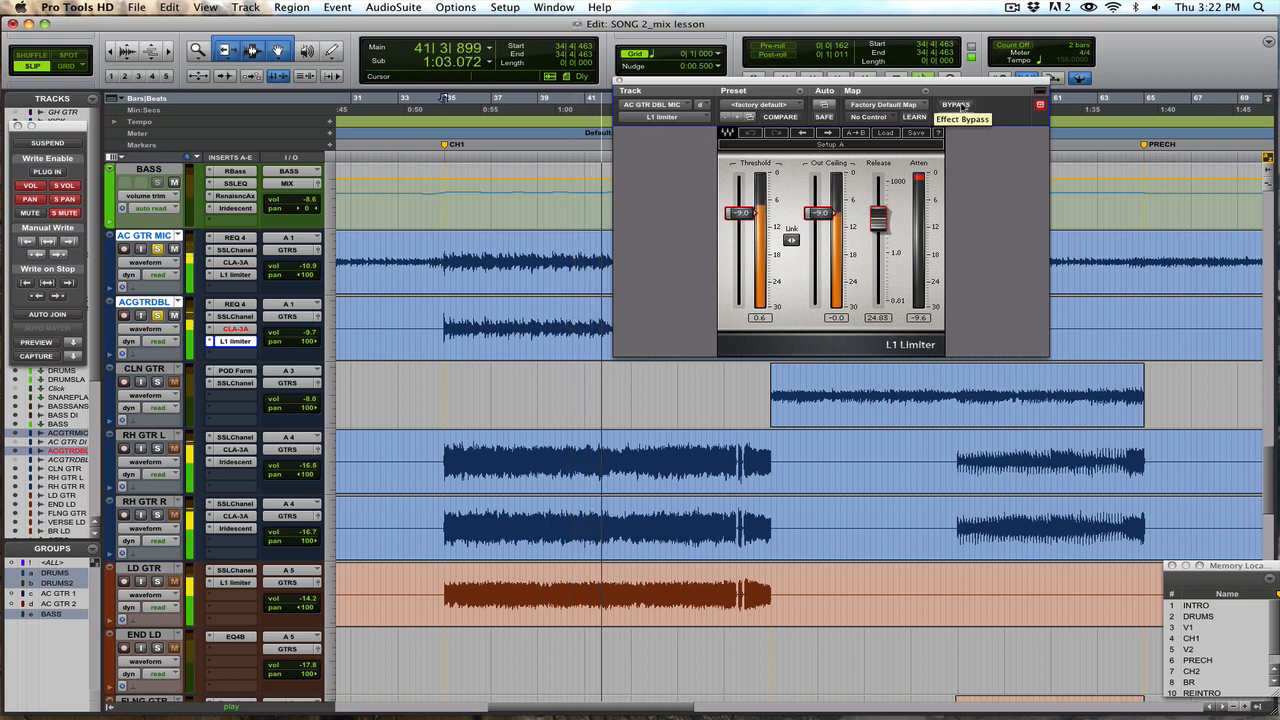
pyautogui.click(955, 105)
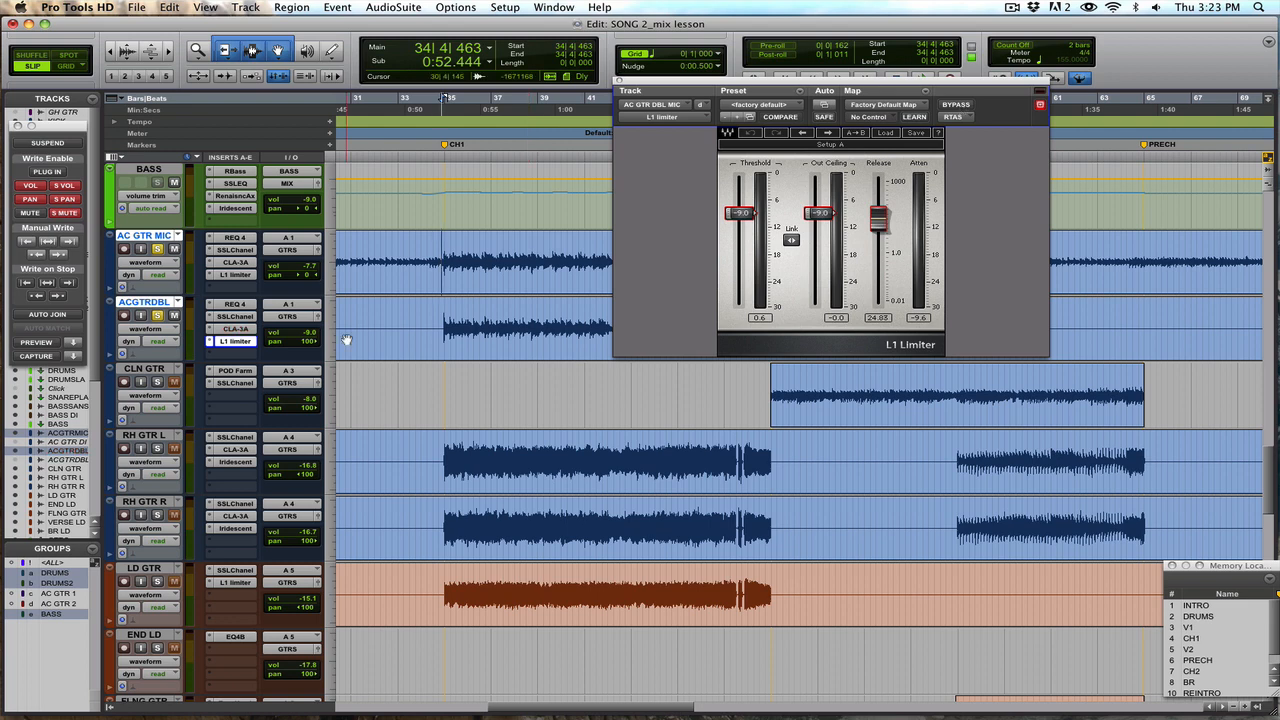
# Review the CLA-3A, L1, REQ 4 and SSLChannel inserts, ending on the doubled track's L1
pyautogui.click(235, 329)
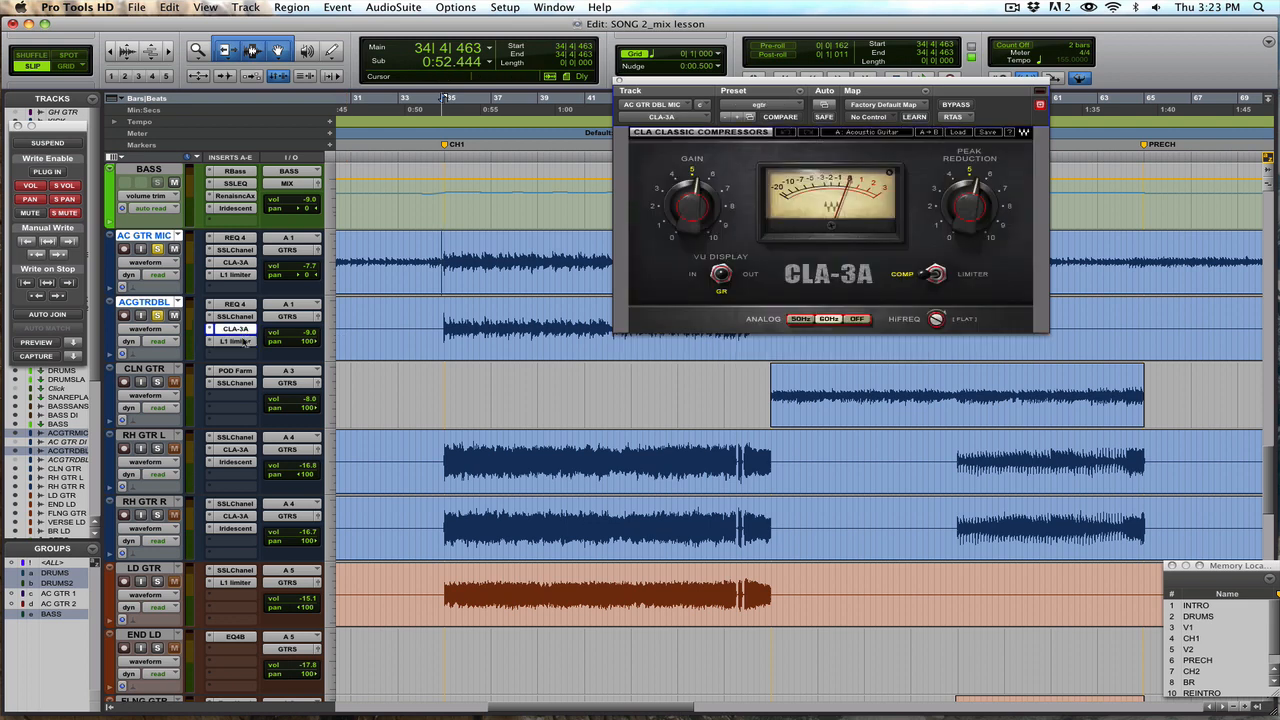
pyautogui.click(236, 341)
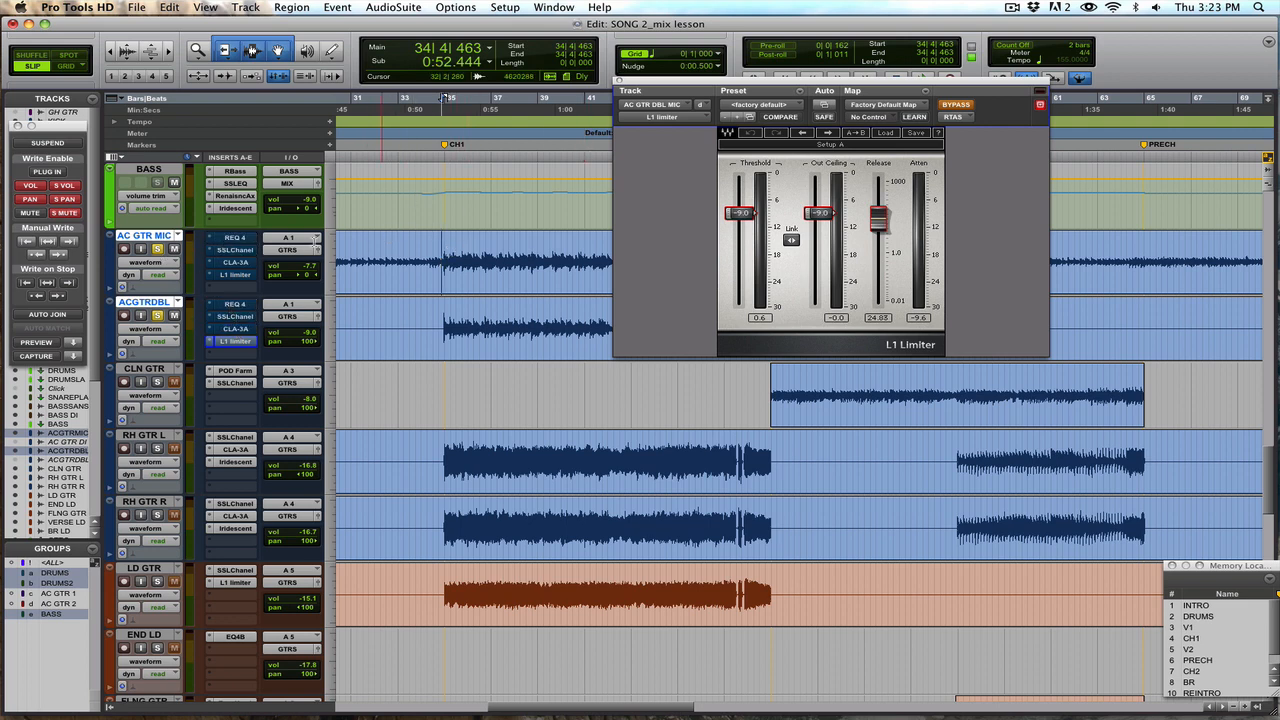
pyautogui.click(235, 238)
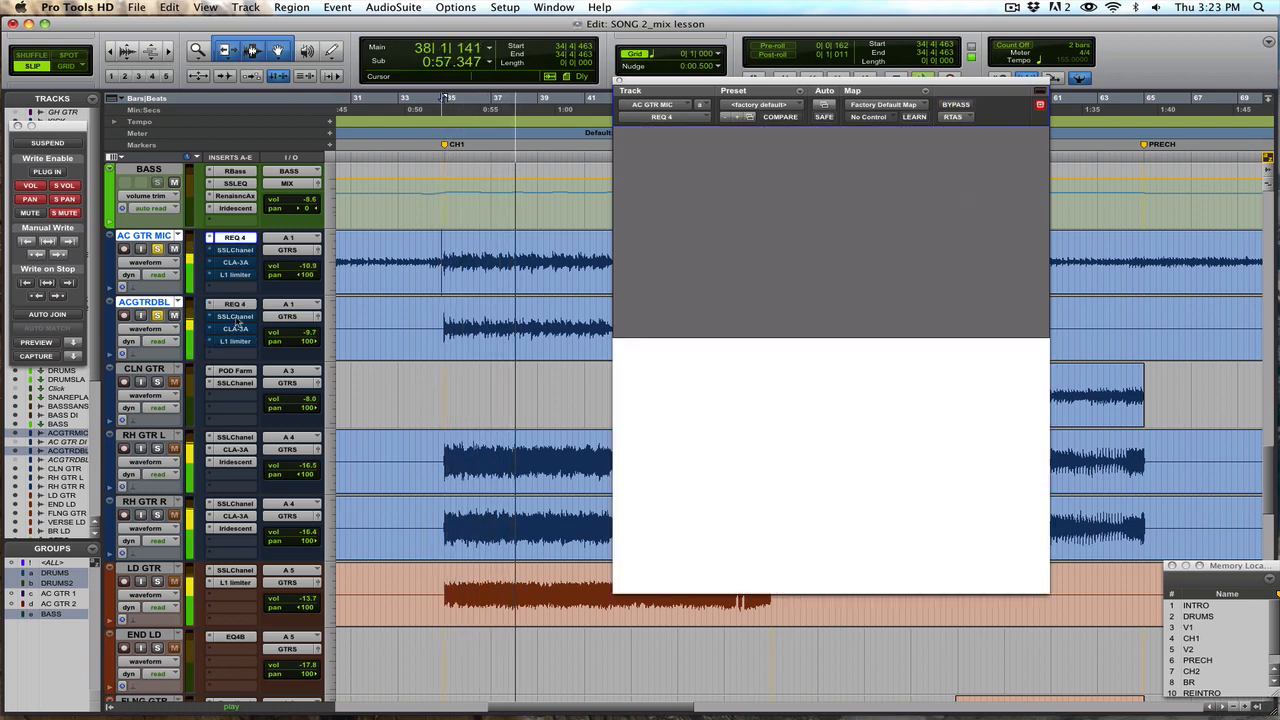
pyautogui.click(235, 316)
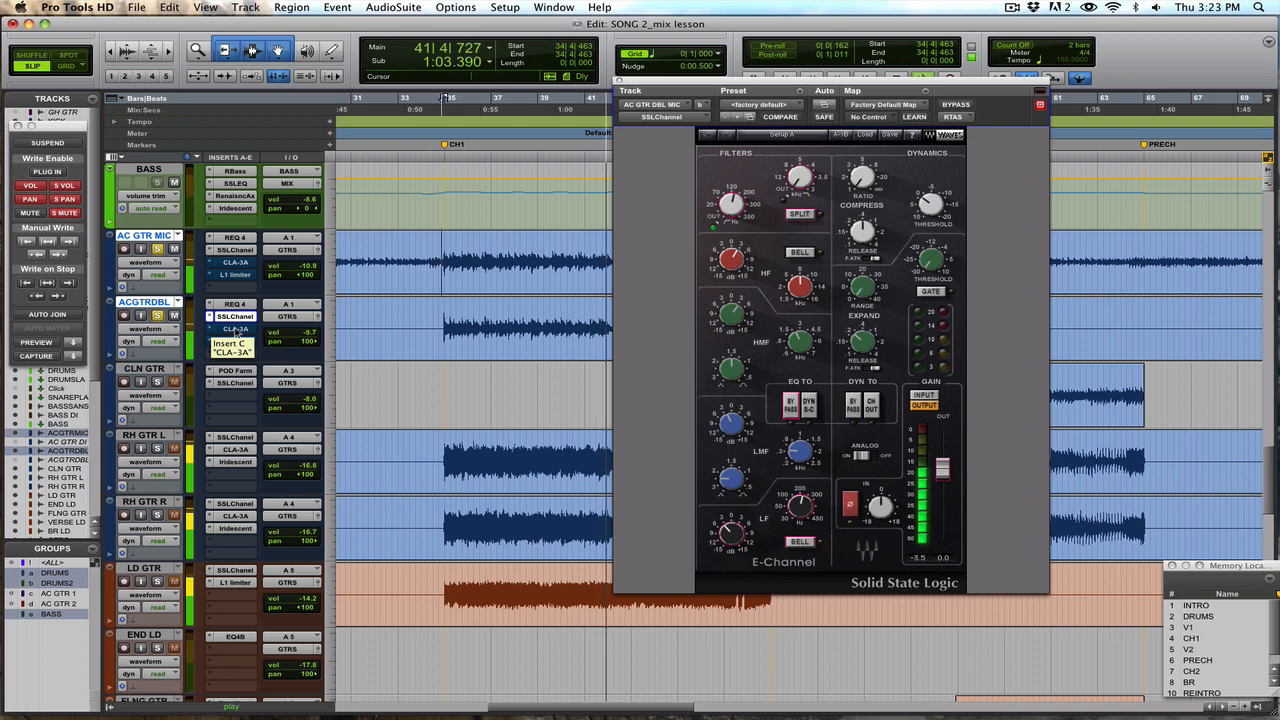
pyautogui.click(235, 329)
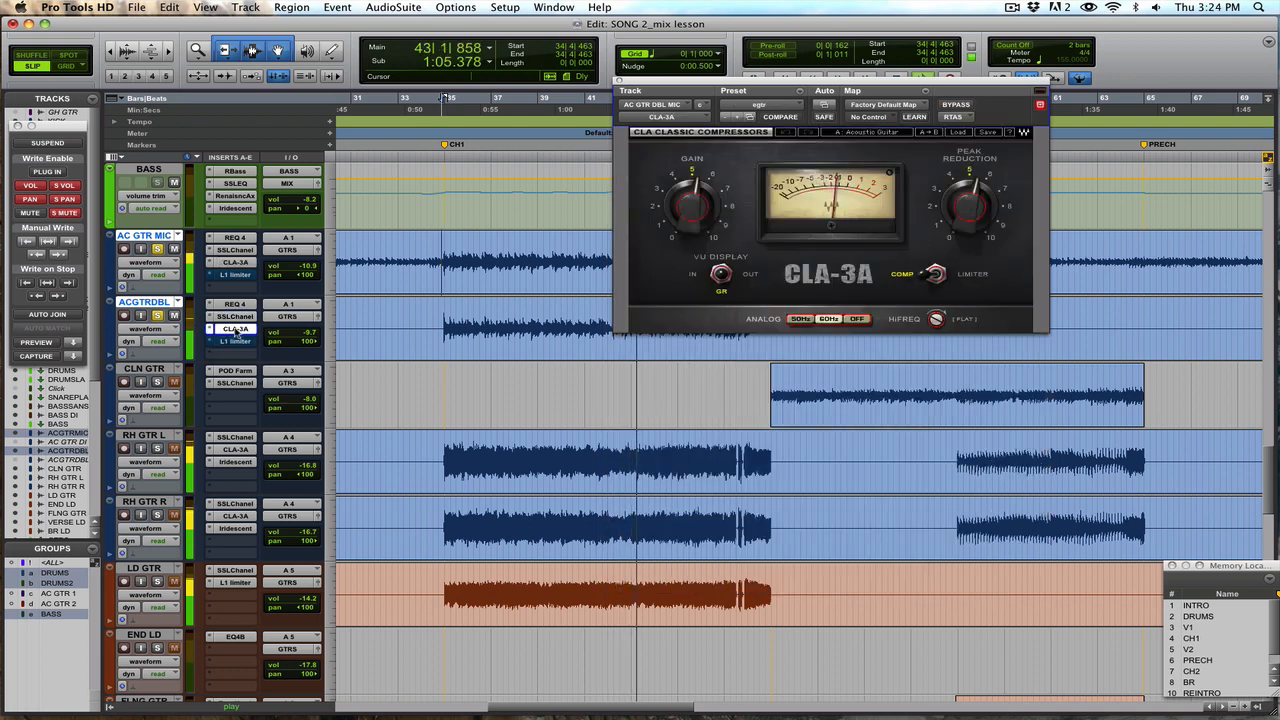
pyautogui.click(234, 341)
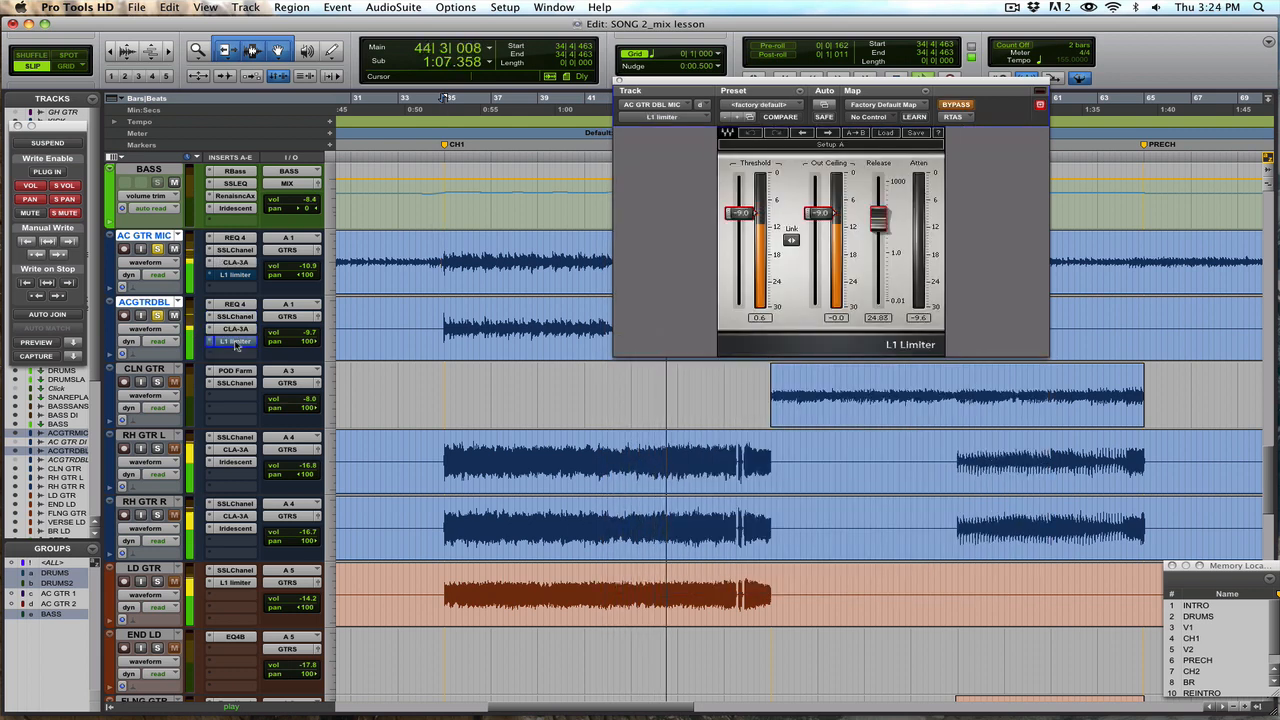